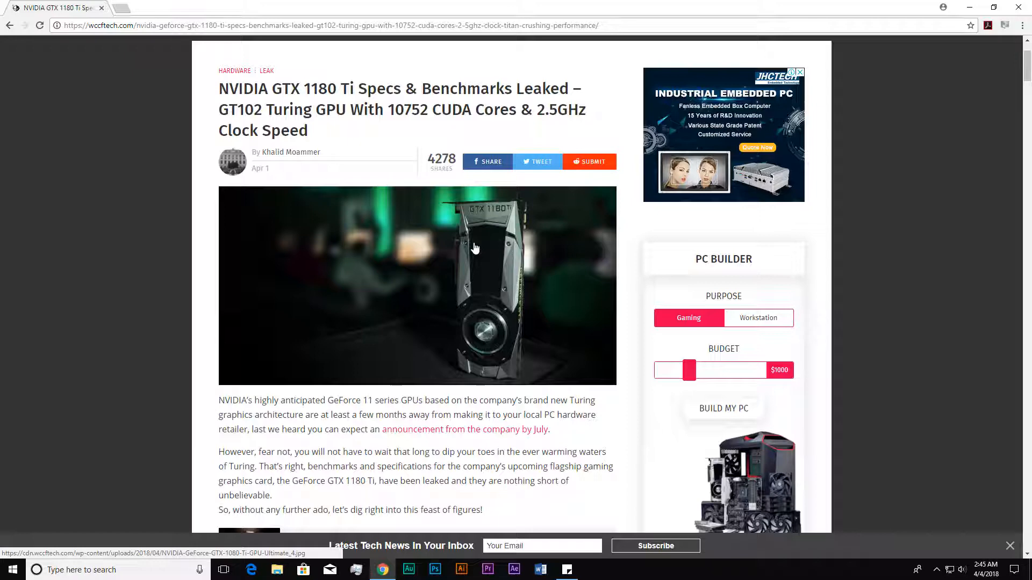
mouse_move(512, 245)
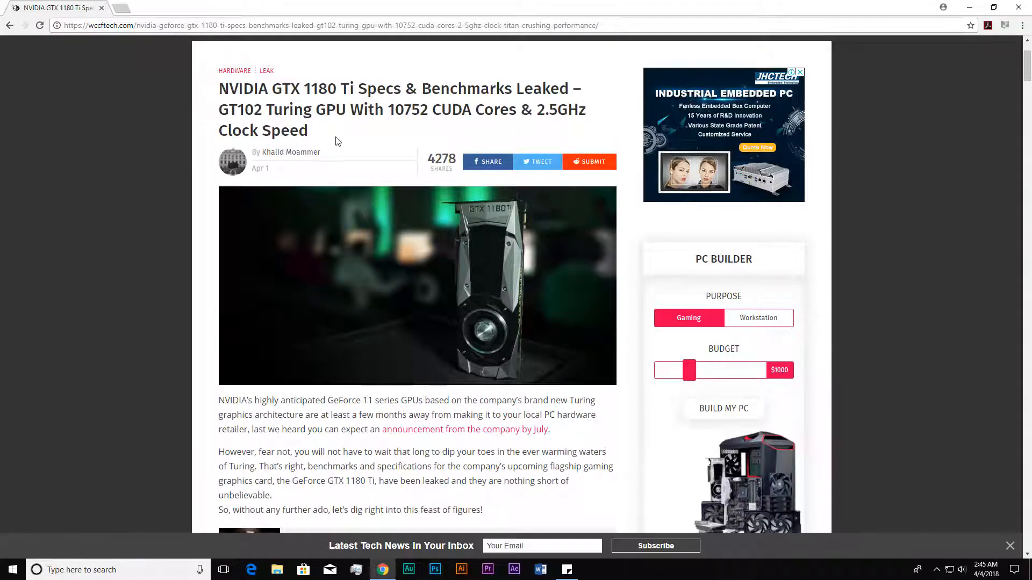
mouse_move(347, 145)
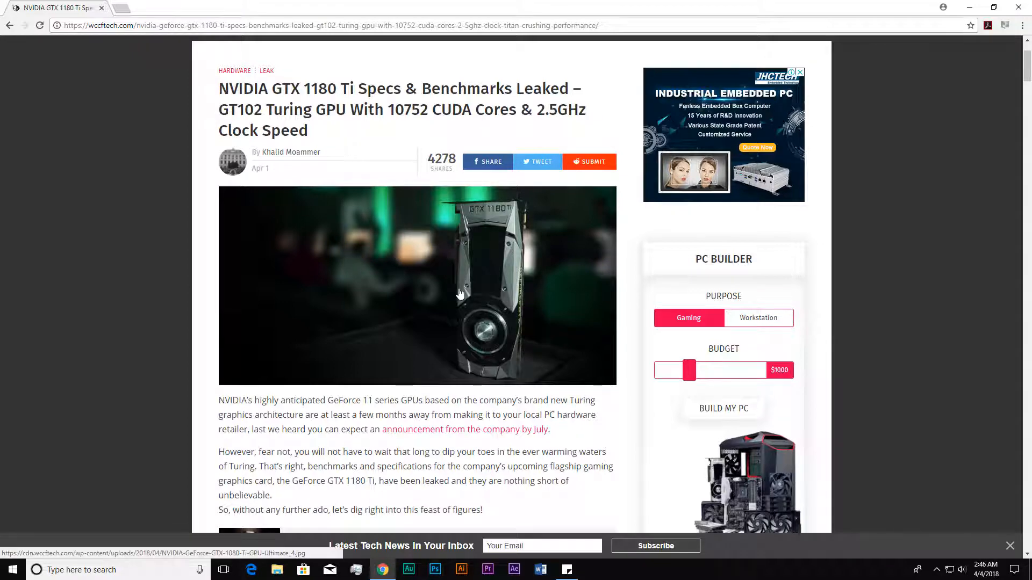
Step: Scroll the article down to the 'Features 10752 CUDA Cores' heading and chip diagram
scroll("down", 3)
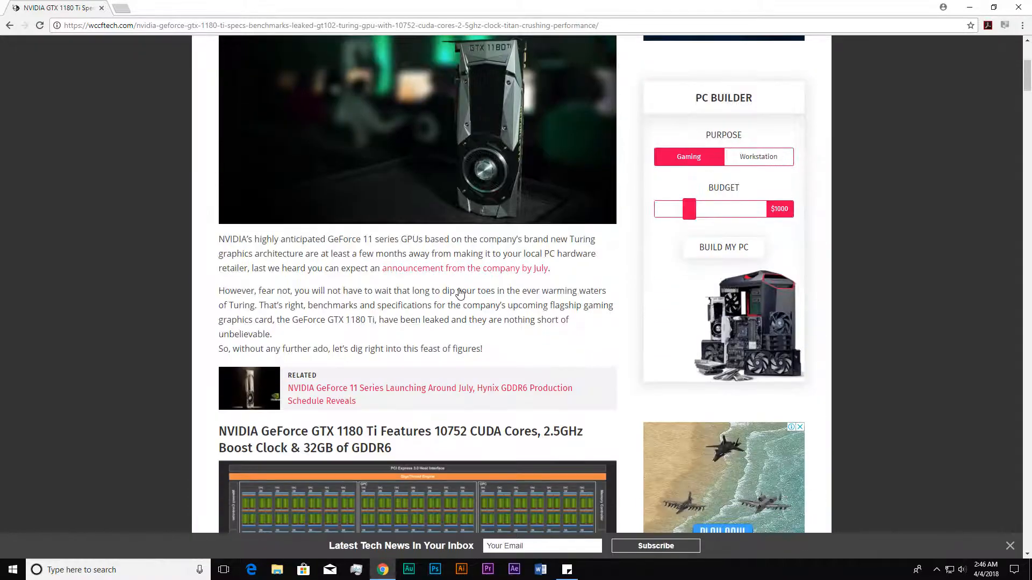
scroll("down", 3)
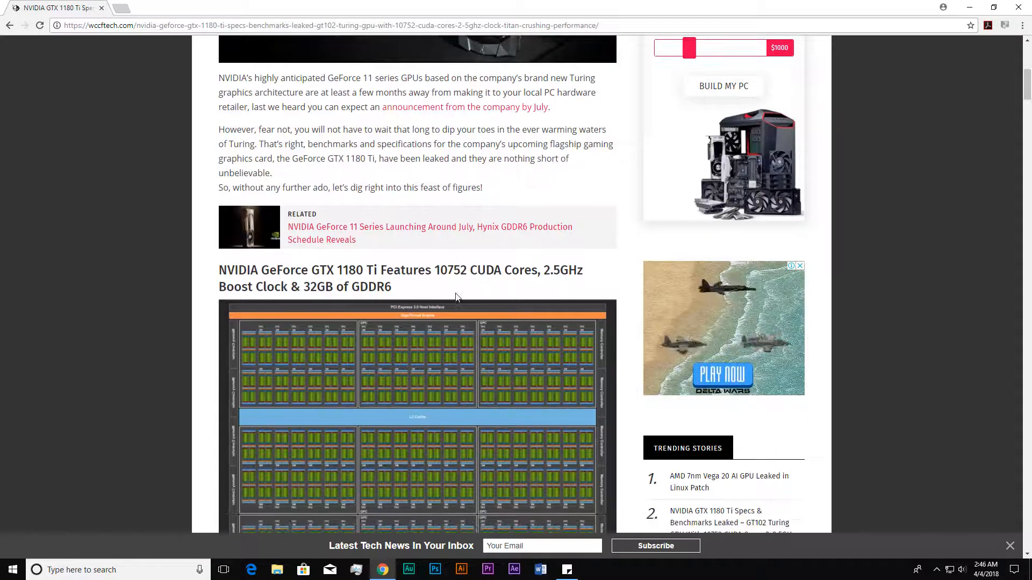
scroll("down", 3)
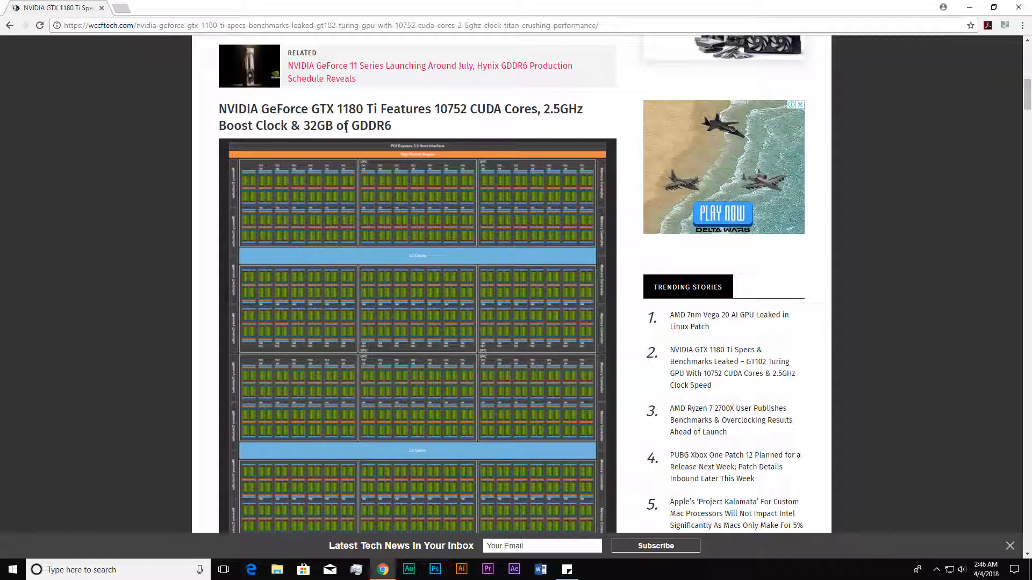
mouse_move(403, 130)
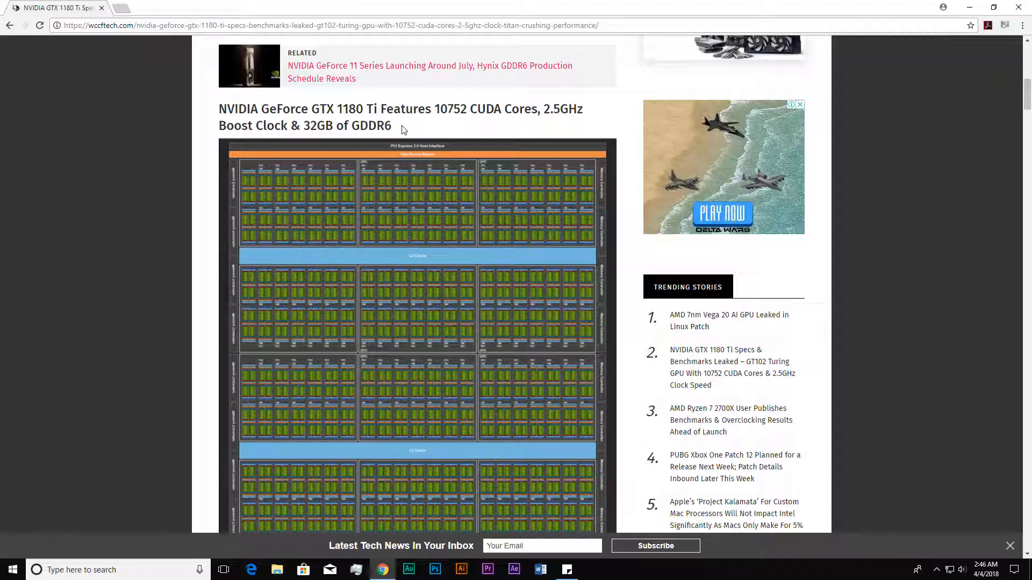
Step: Scroll to the GTX 1180 Ti vs Titan V spec table and highlight the 10752 GPU Cores value
scroll("down", 3)
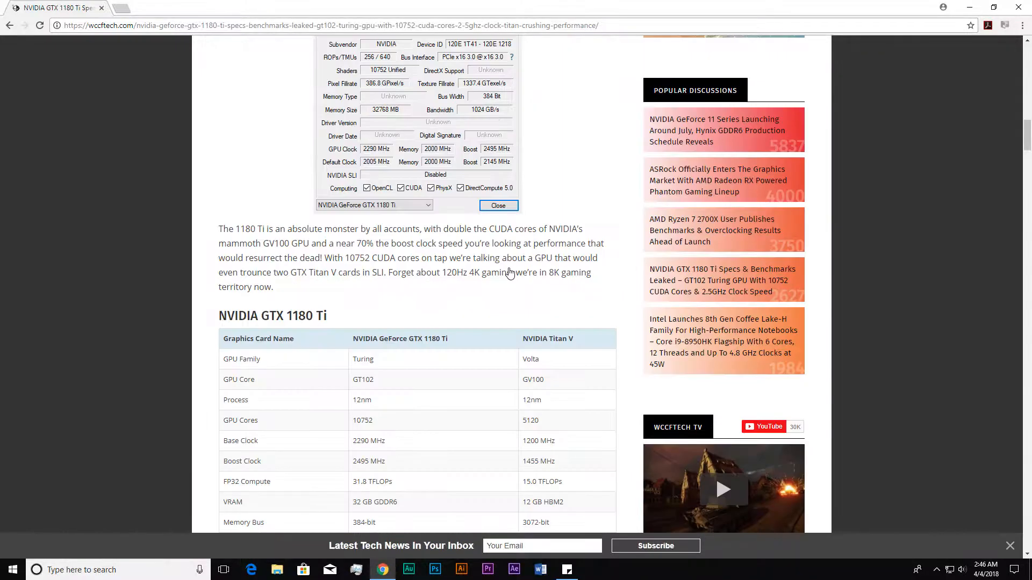
scroll("down", 3)
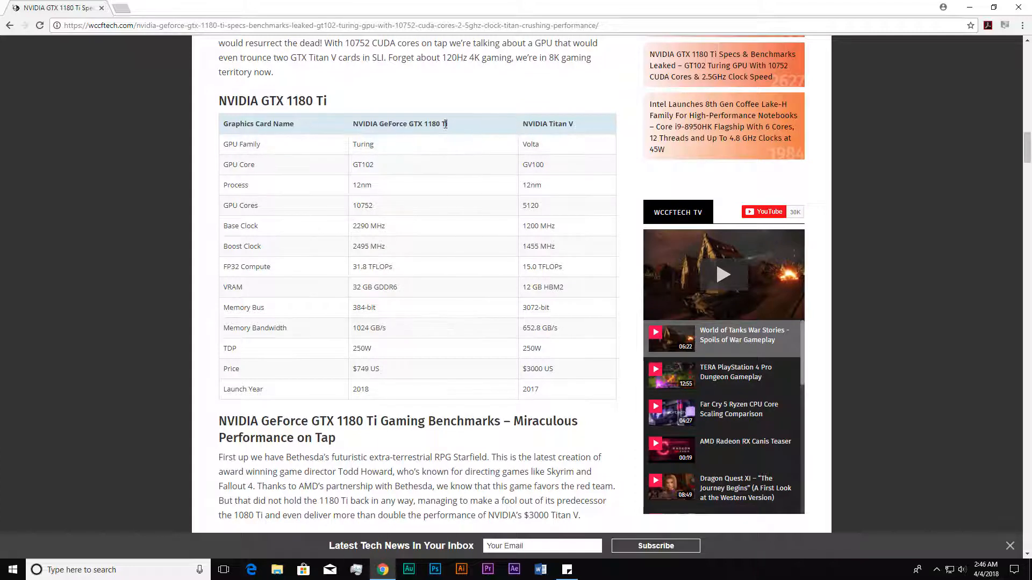
mouse_move(580, 140)
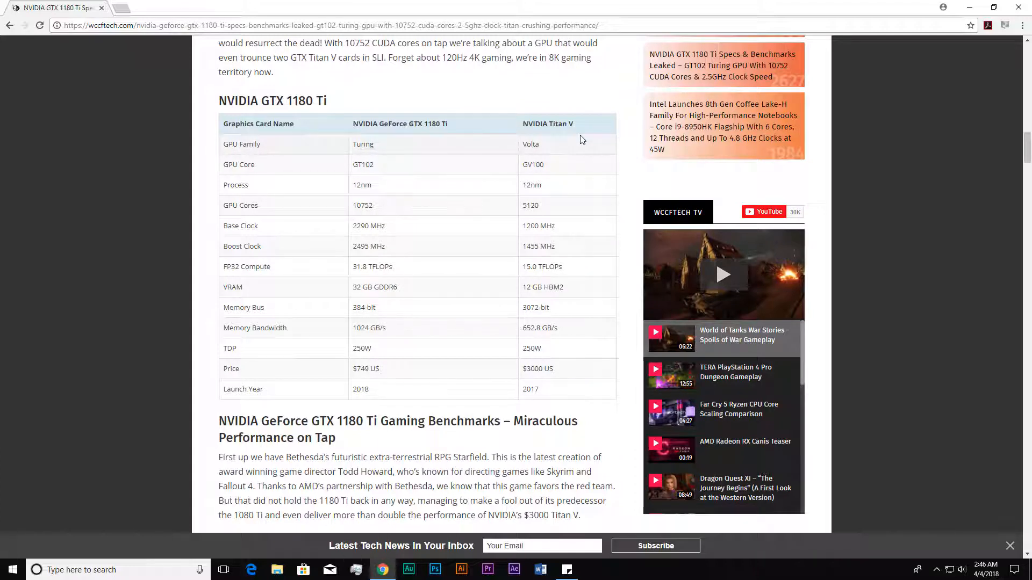
double_click(362, 205)
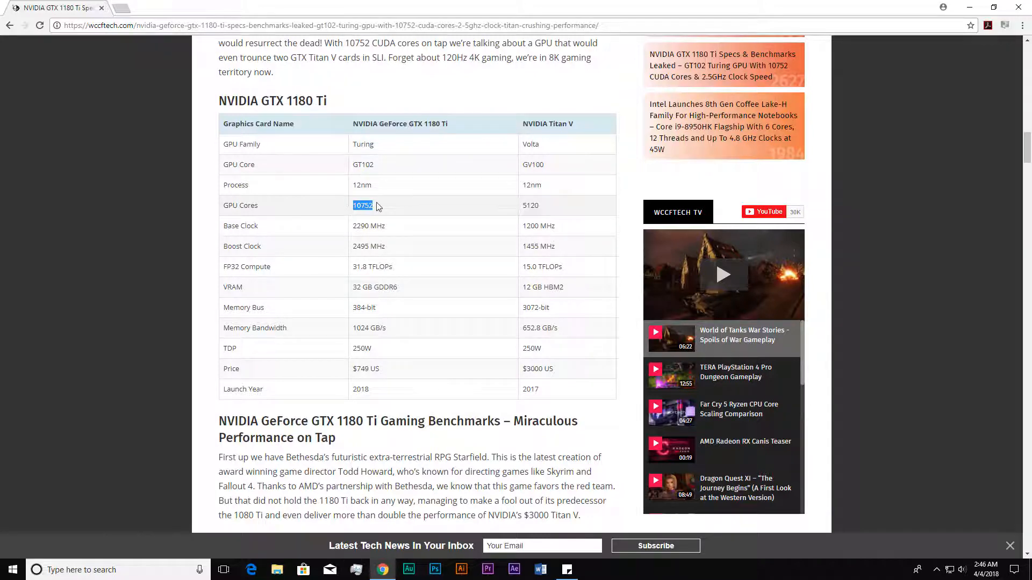
mouse_move(576, 136)
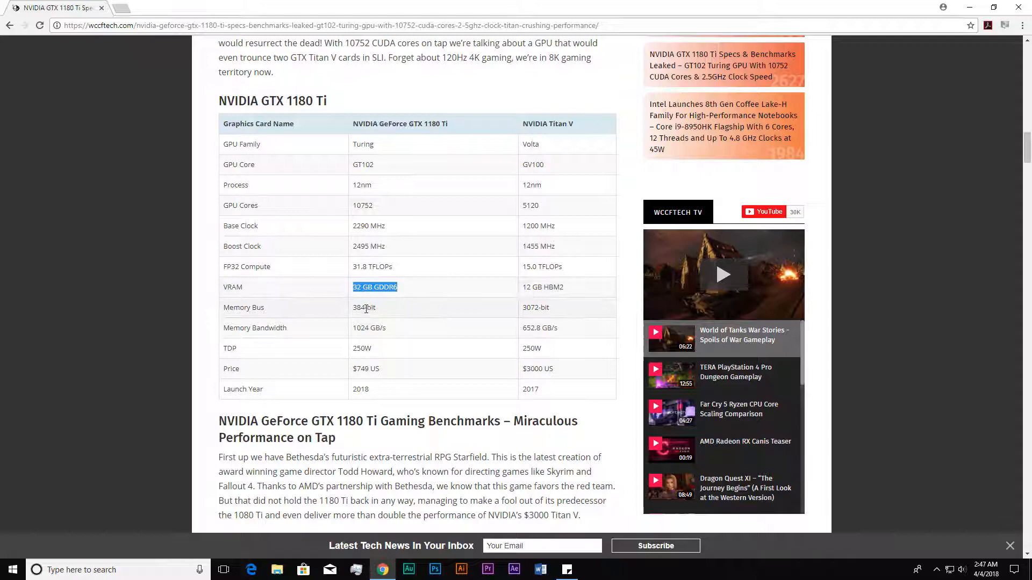
Step: Scroll down to the Starfield 4K Ultra benchmark chart showing the GTX 1180 Ti at 137
scroll("down", 3)
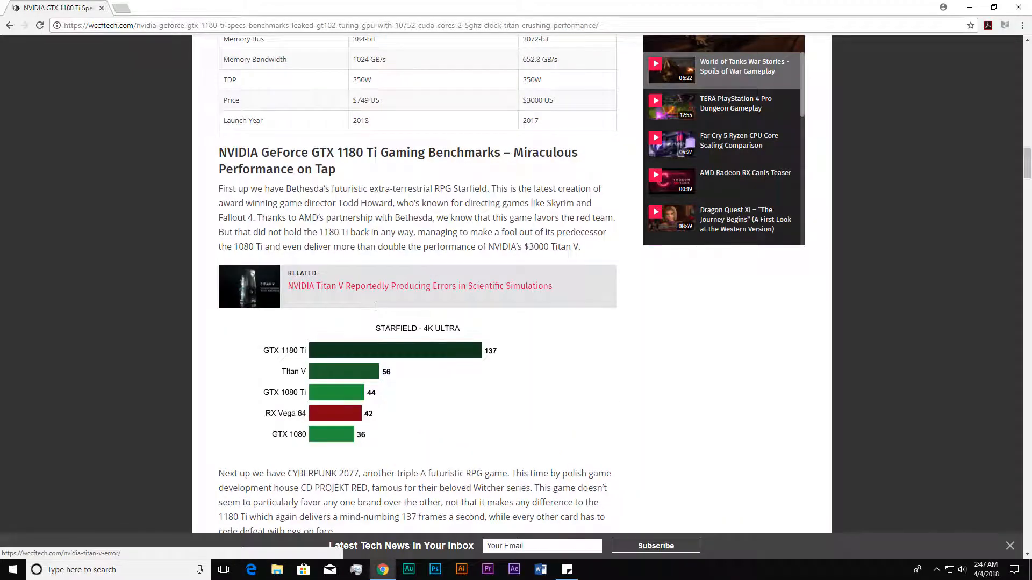
scroll("down", 3)
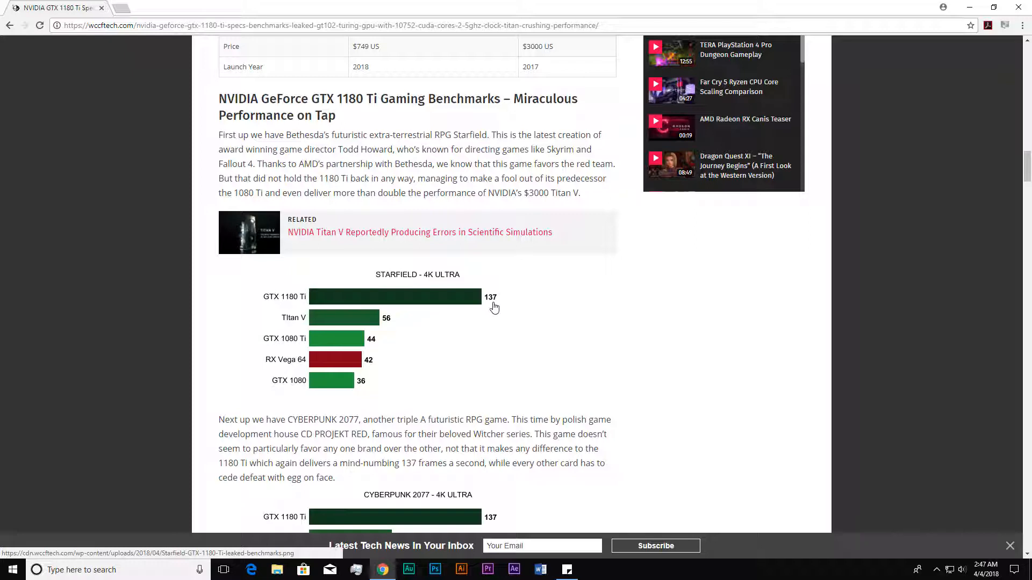
mouse_move(321, 347)
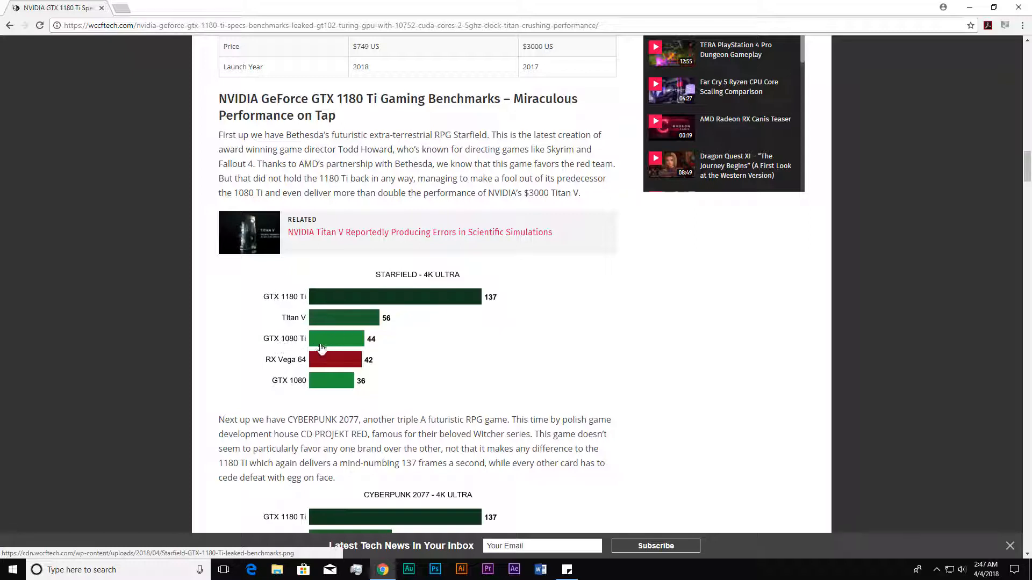
mouse_move(377, 344)
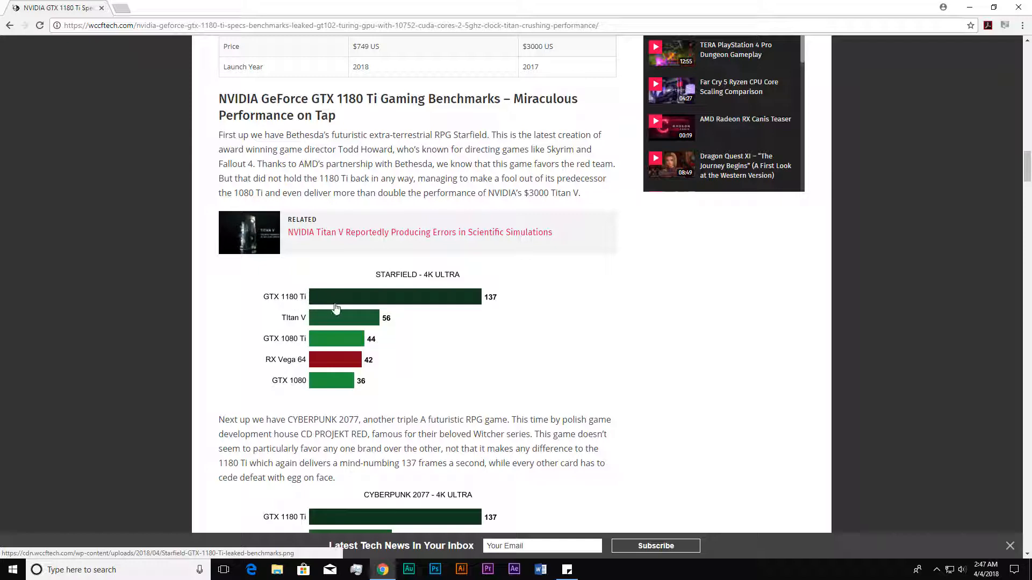
mouse_move(429, 320)
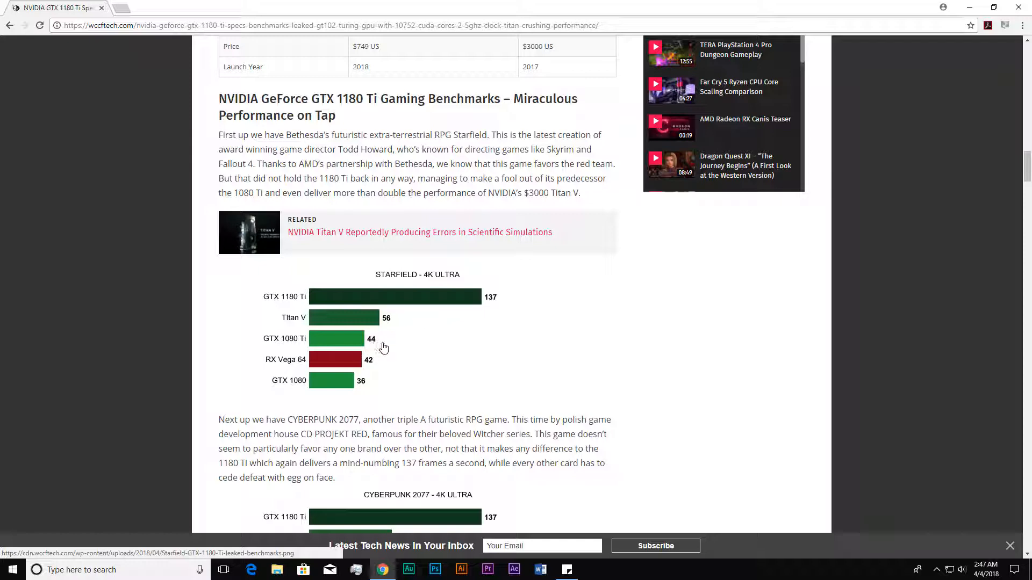
mouse_move(482, 313)
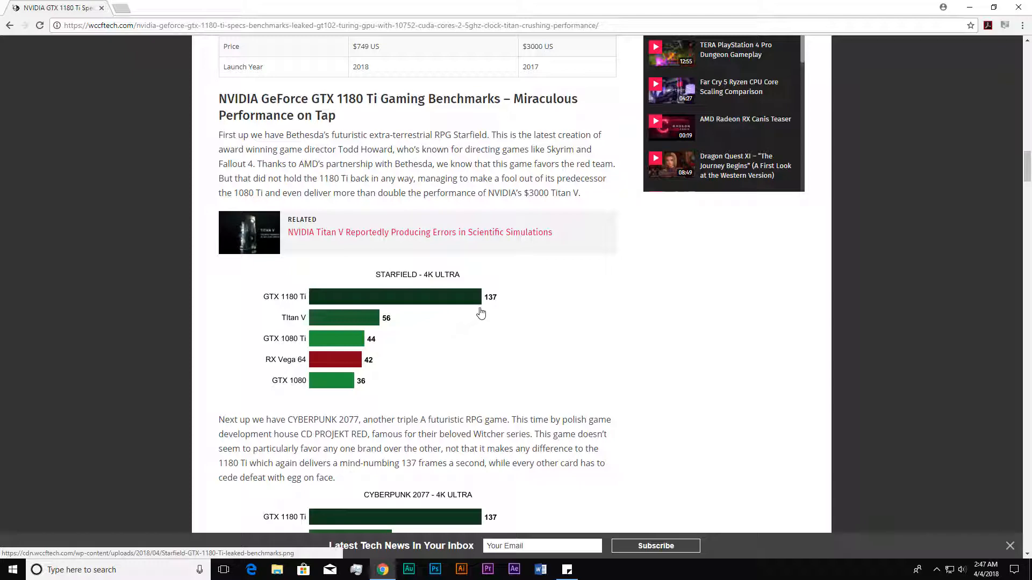
Step: Scroll down to the Cyberpunk 2077 4K Ultra chart: GTX 1180 Ti 137, Titan V 66
scroll("down", 3)
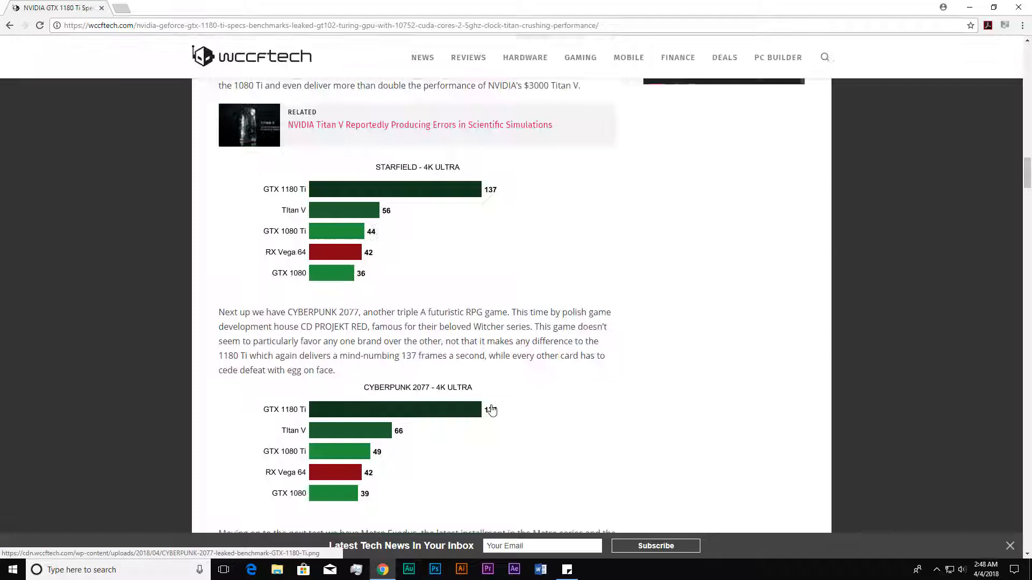
scroll("down", 3)
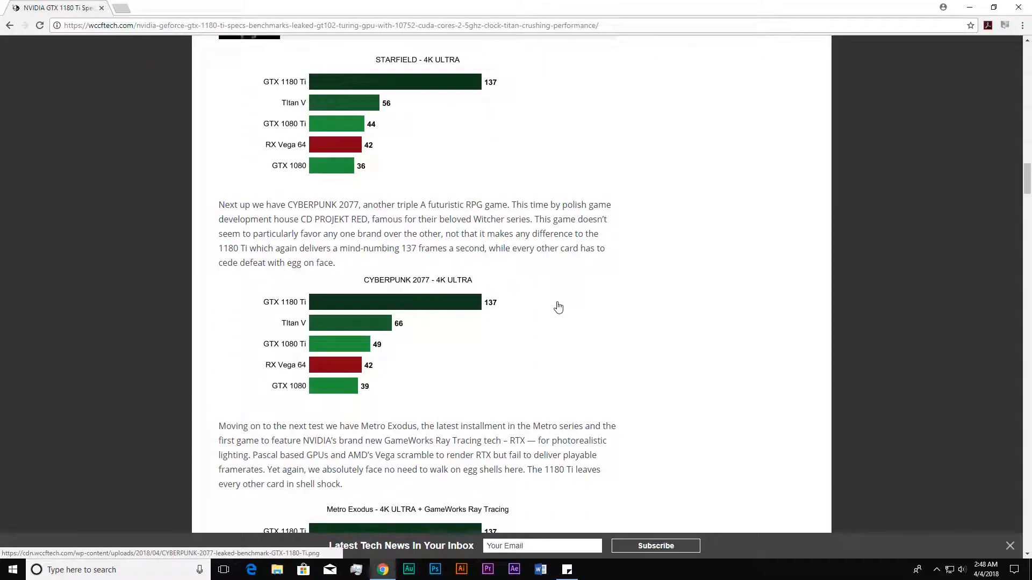
mouse_move(509, 295)
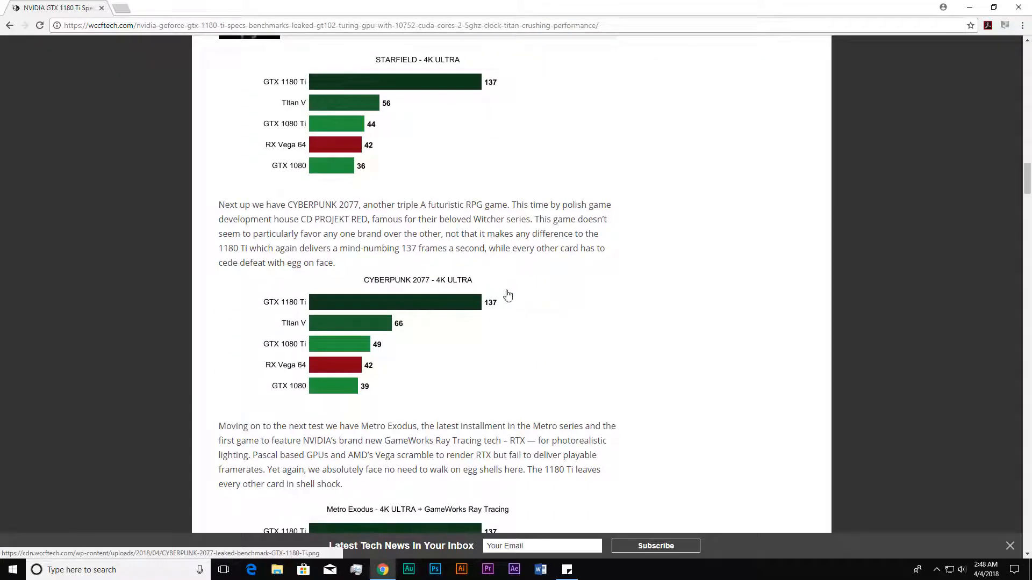
mouse_move(511, 308)
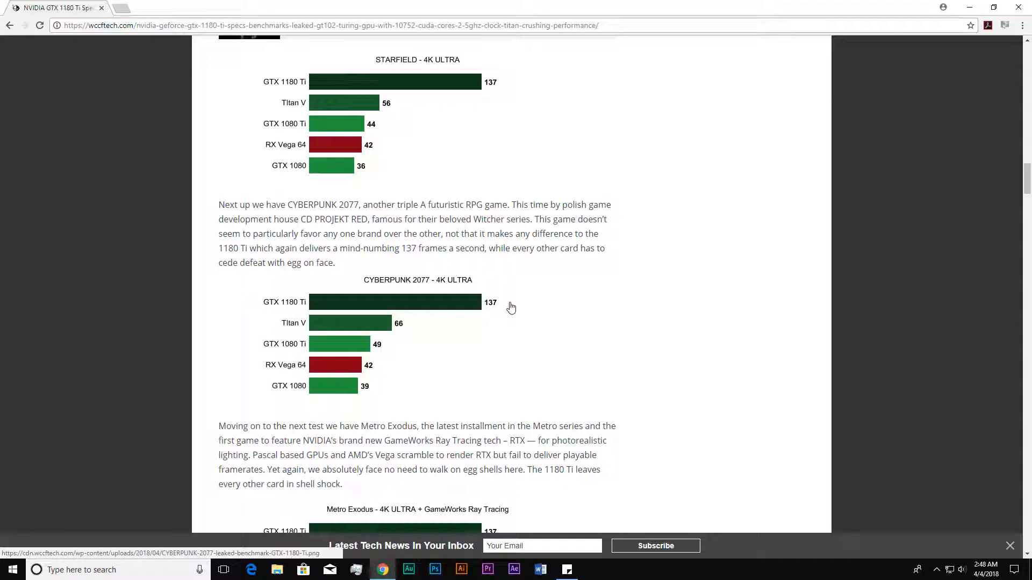
mouse_move(498, 312)
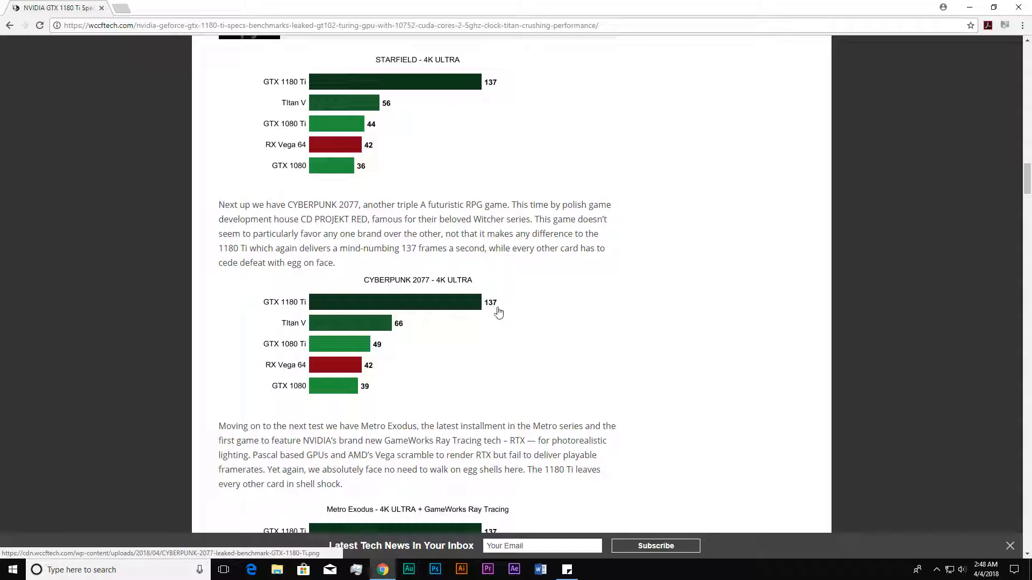
mouse_move(385, 348)
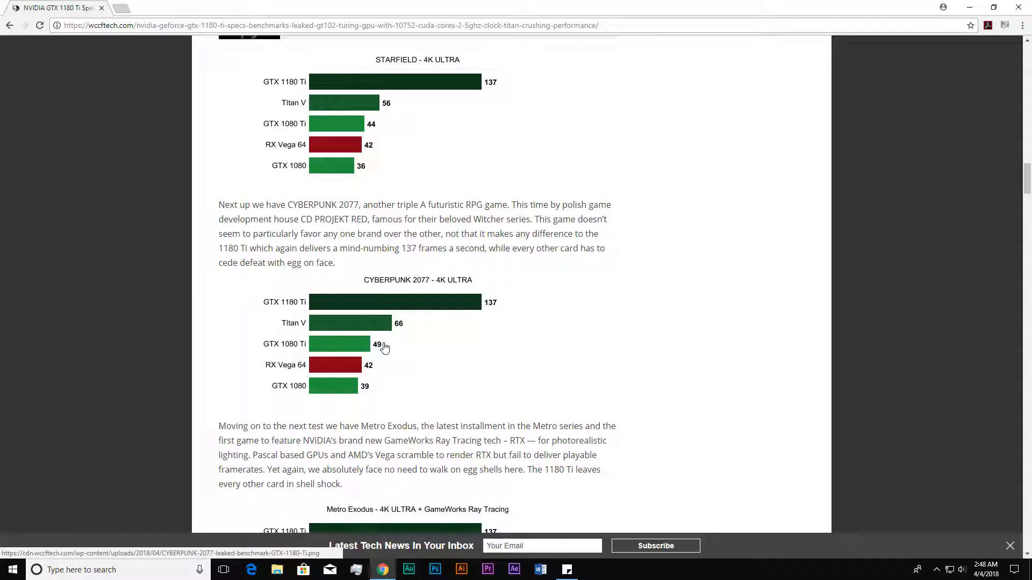
mouse_move(419, 332)
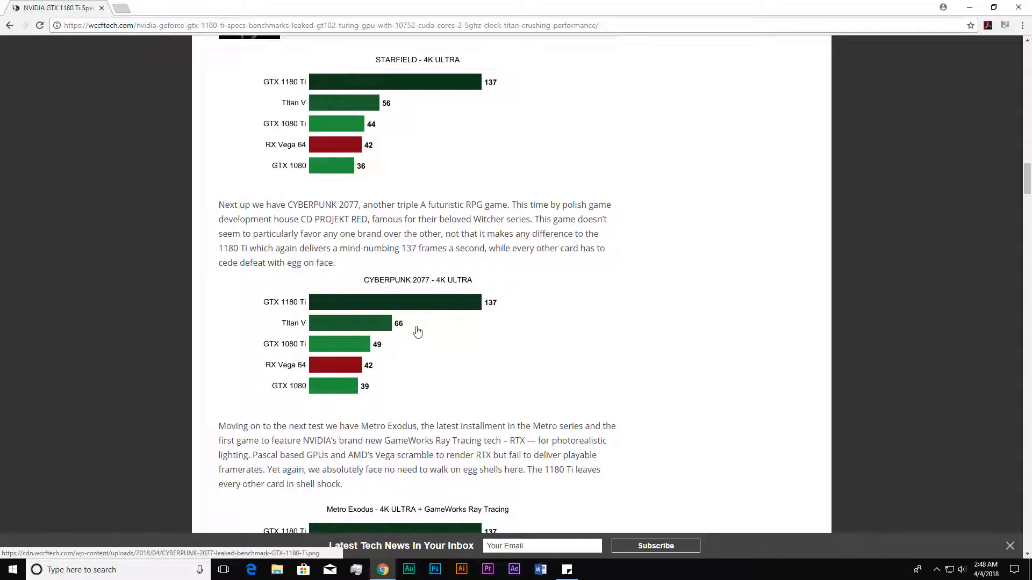
scroll("down", 3)
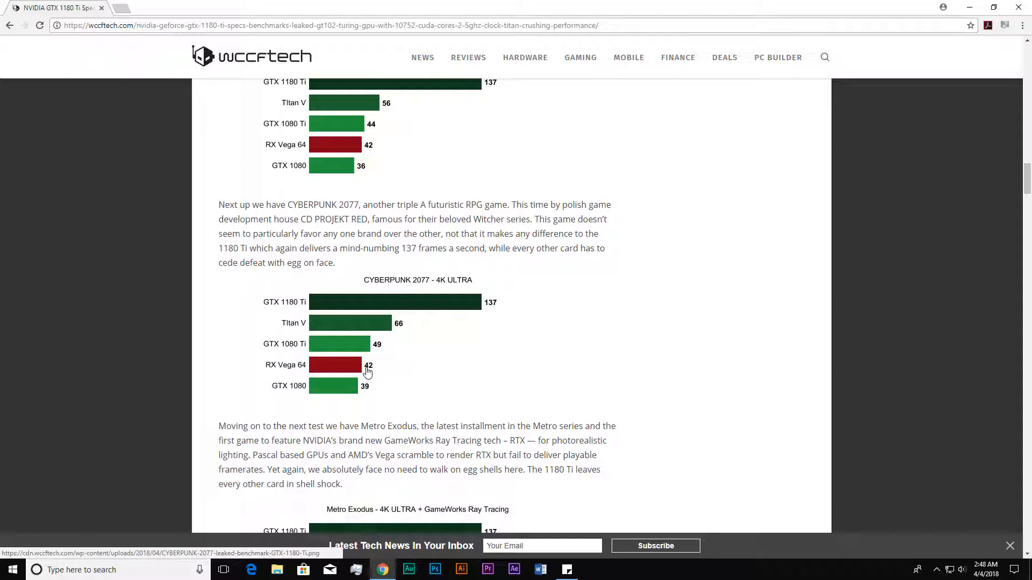
Step: Scroll past the Metro Exodus and Half Life 3 charts to the GeForce Edge subscription paragraphs
scroll("down", 3)
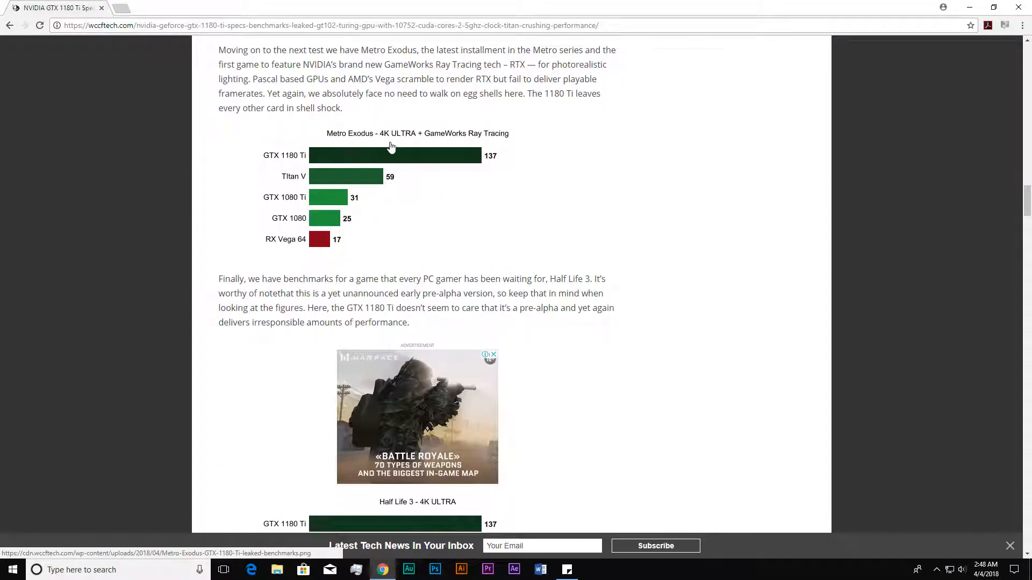
scroll("down", 3)
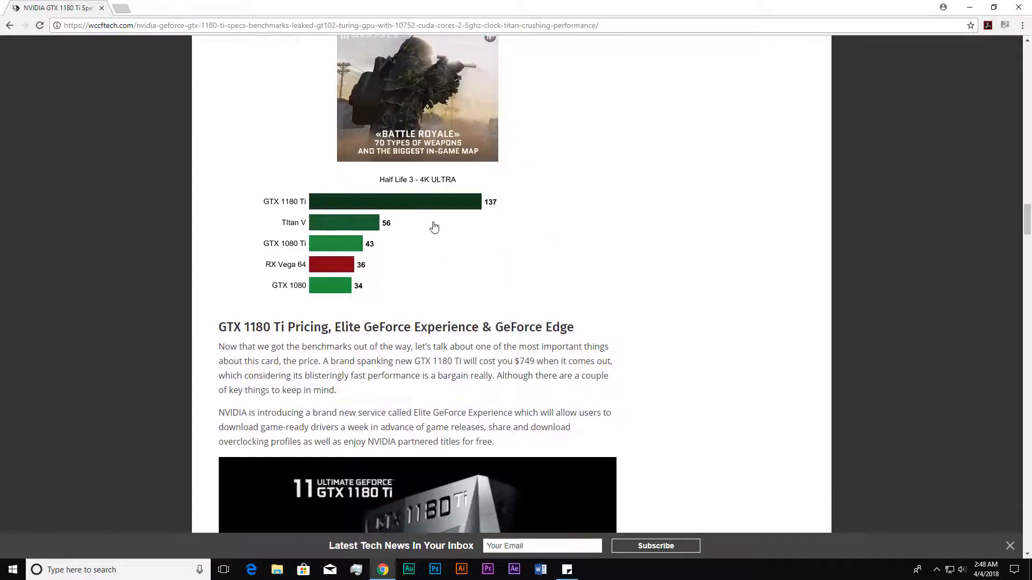
scroll("down", 3)
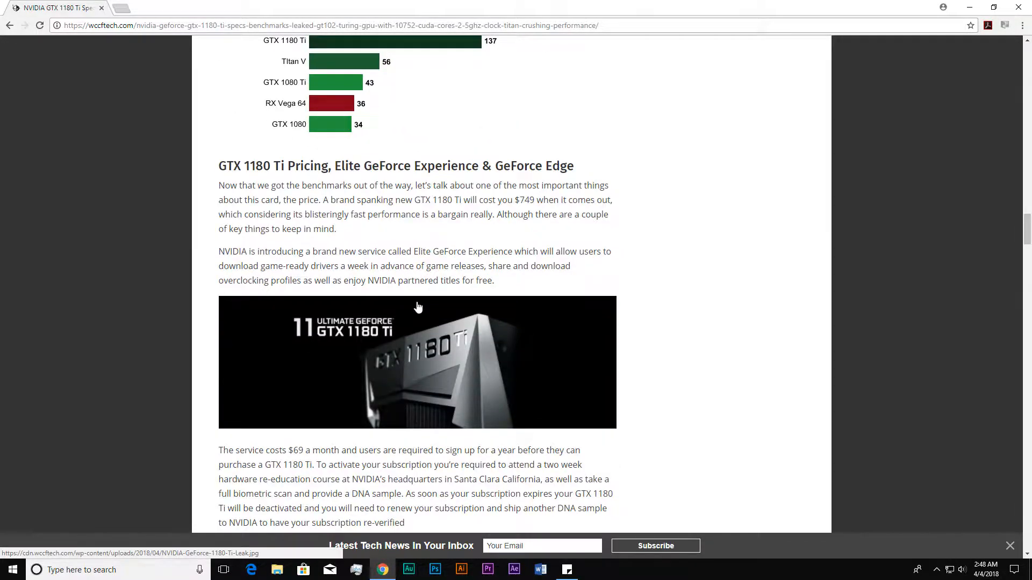
scroll("down", 3)
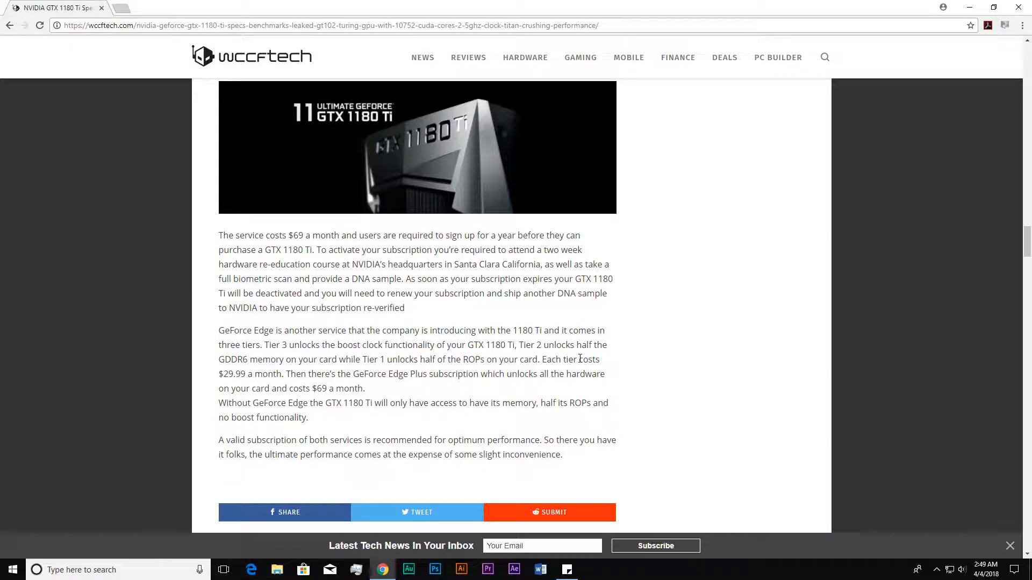
Step: Scroll back up to pricing, highlight the $749 price sentence, then clear the selection
scroll("up", 3)
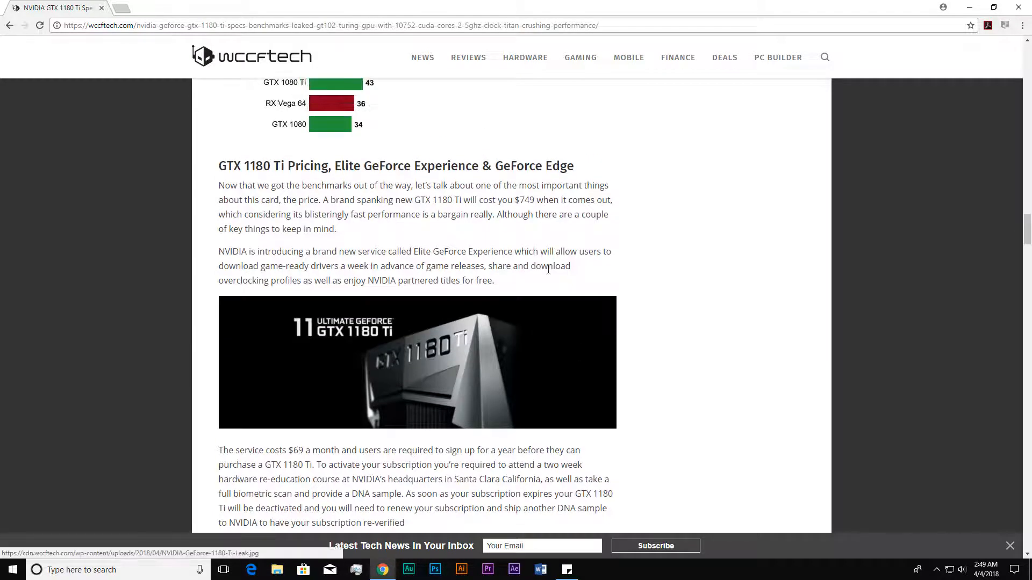
left_click_drag(426, 199, 547, 200)
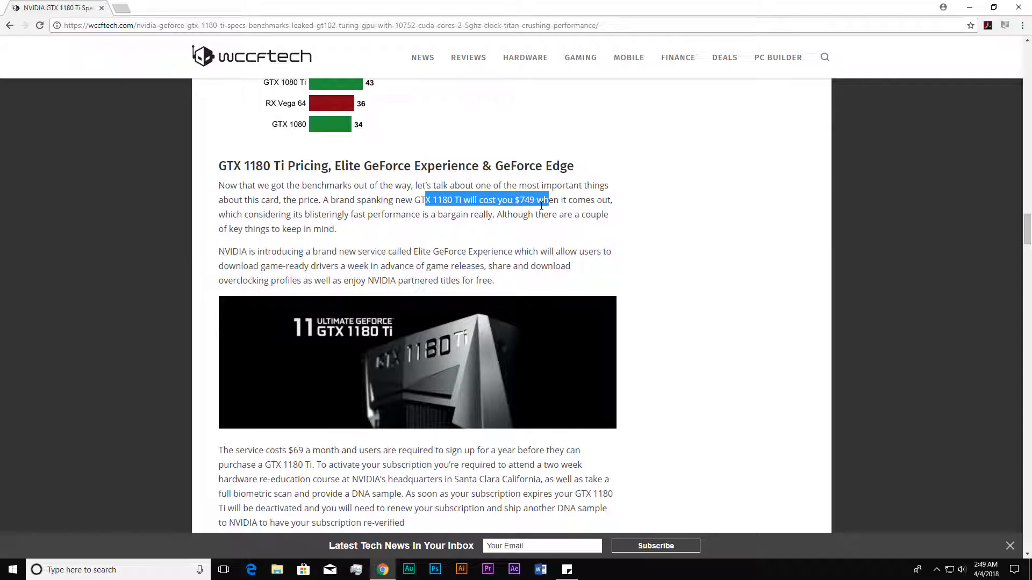
left_click(540, 213)
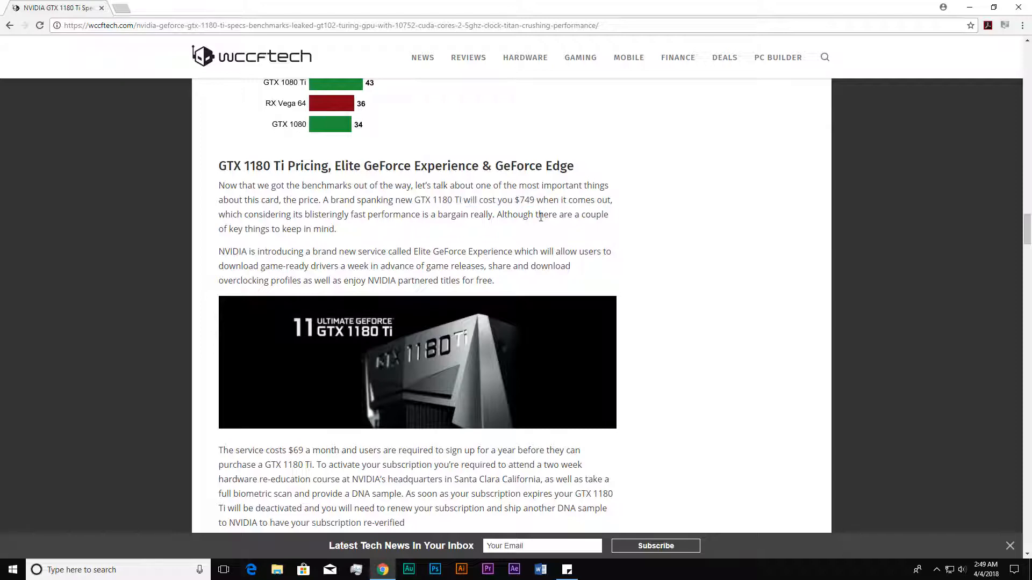